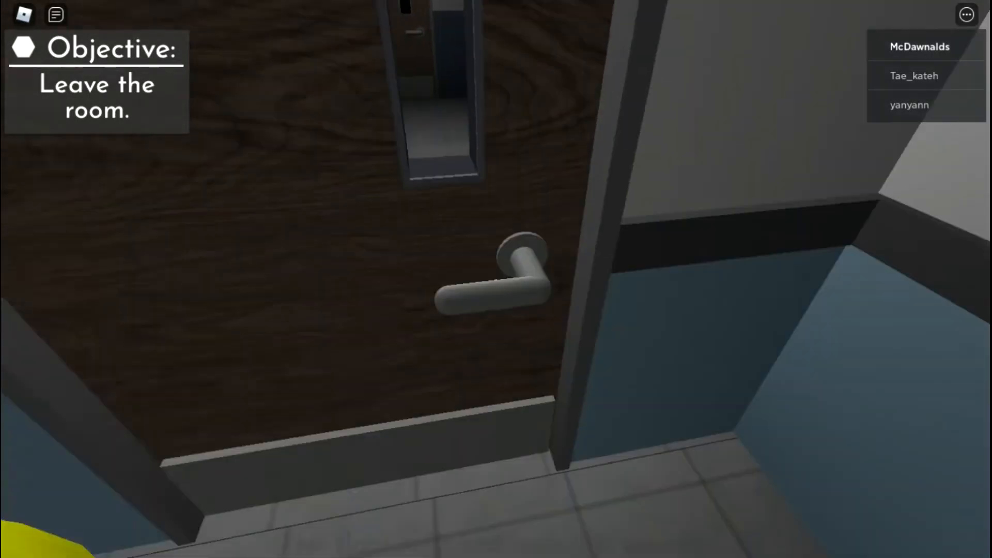
# Open the hospital room's wooden door by its handle and head into the hallway
pyautogui.click(506, 285)
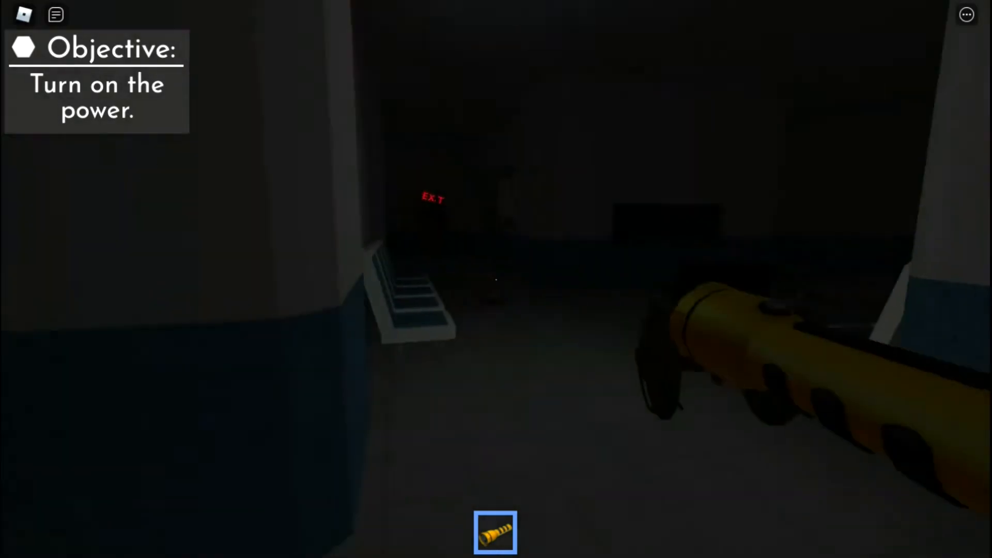
pyautogui.moveTo(496, 279)
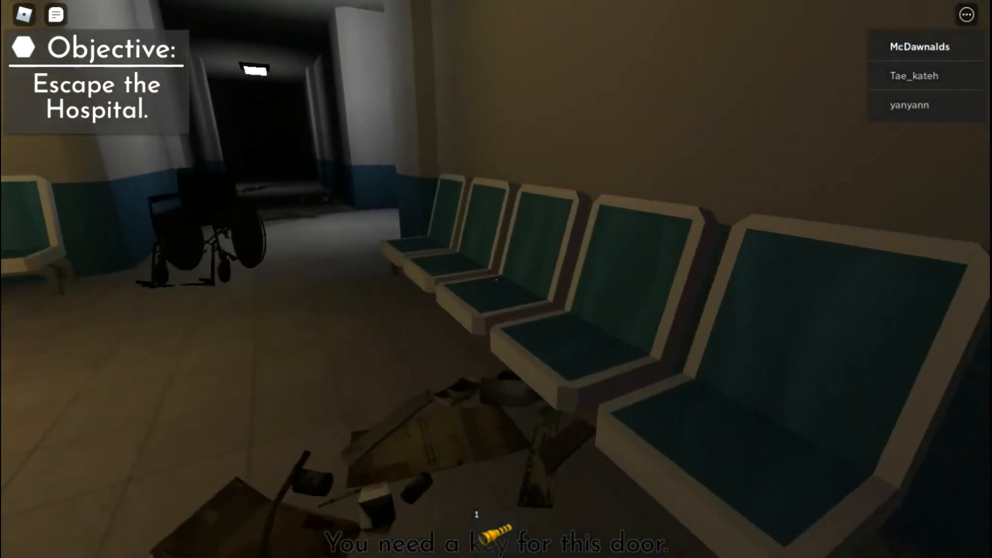
pyautogui.moveTo(496, 279)
pyautogui.write('lets')
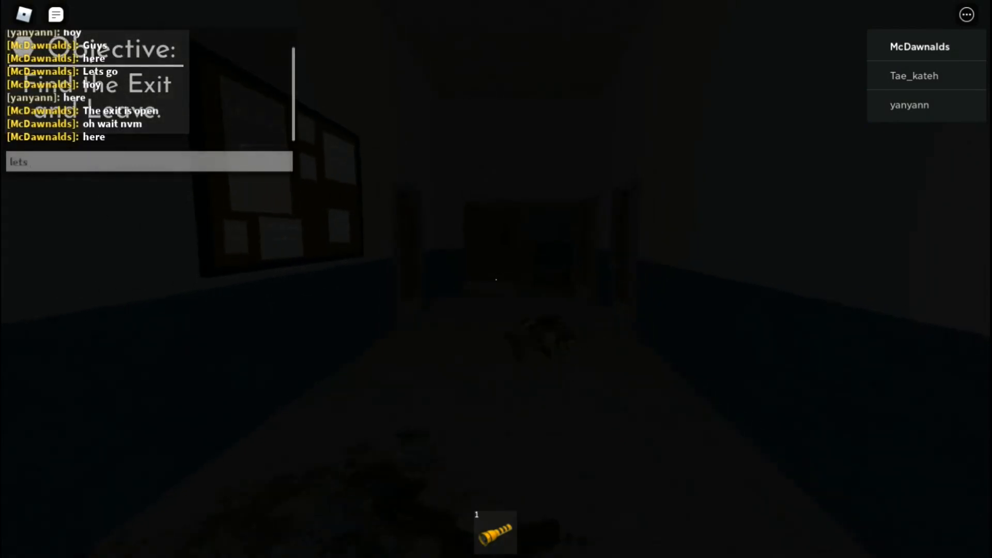
# Send 'lets leave this place' in chat and walk up to the door under the red EXIT sign
pyautogui.write('leave thi')
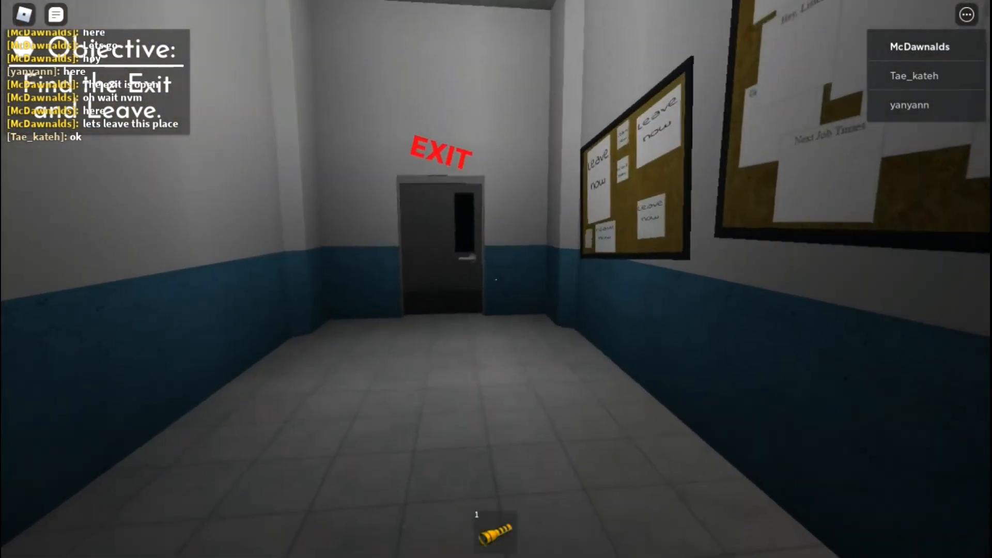
pyautogui.press('w')
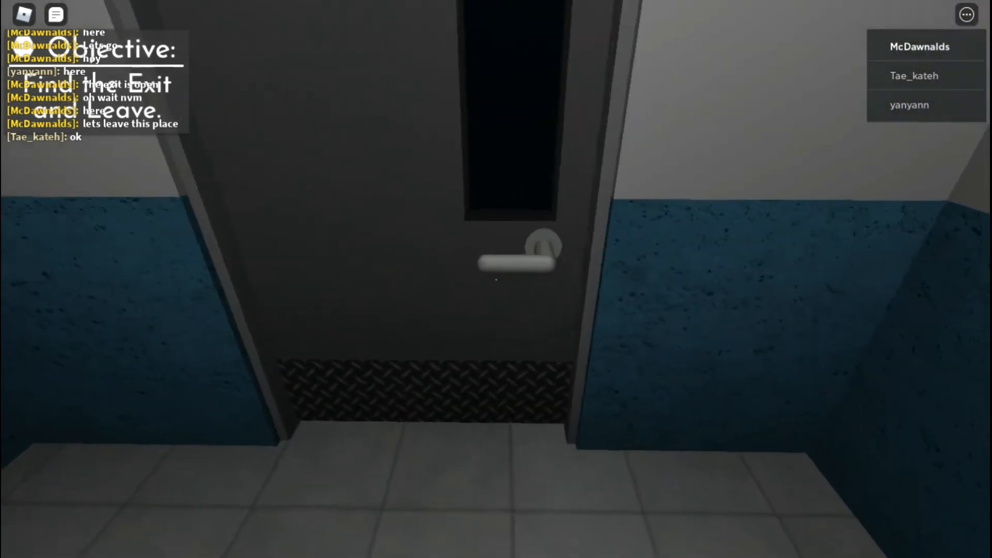